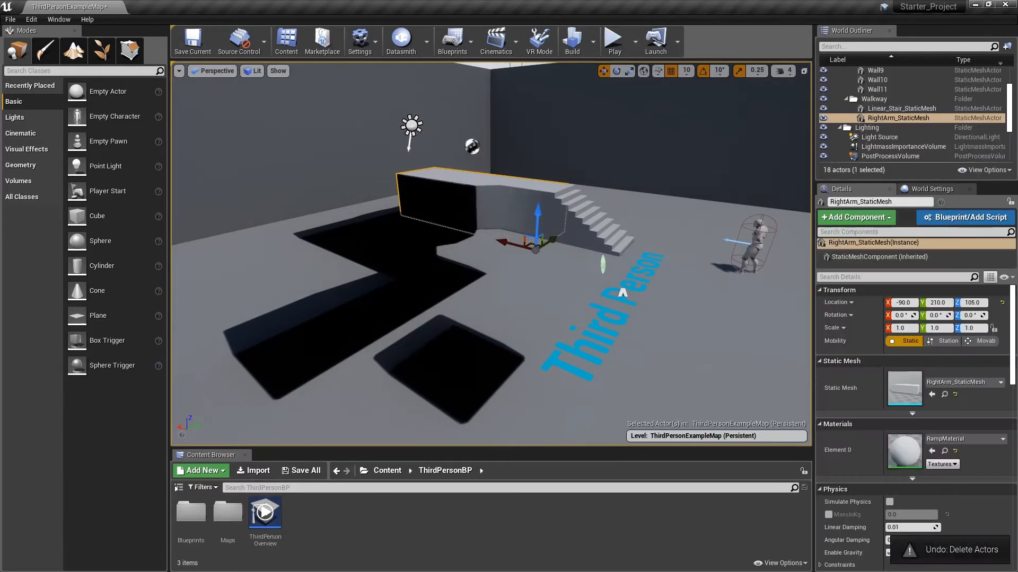
Undo and redo Delete Actors so the walkway platform and arm meshes stay deleted
click(31, 19)
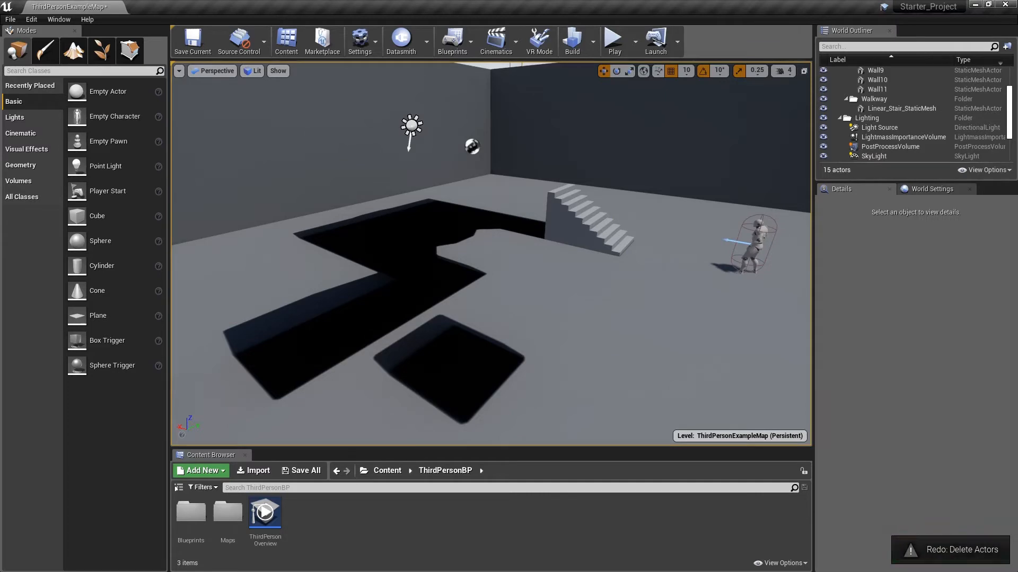
mouse_move(612, 38)
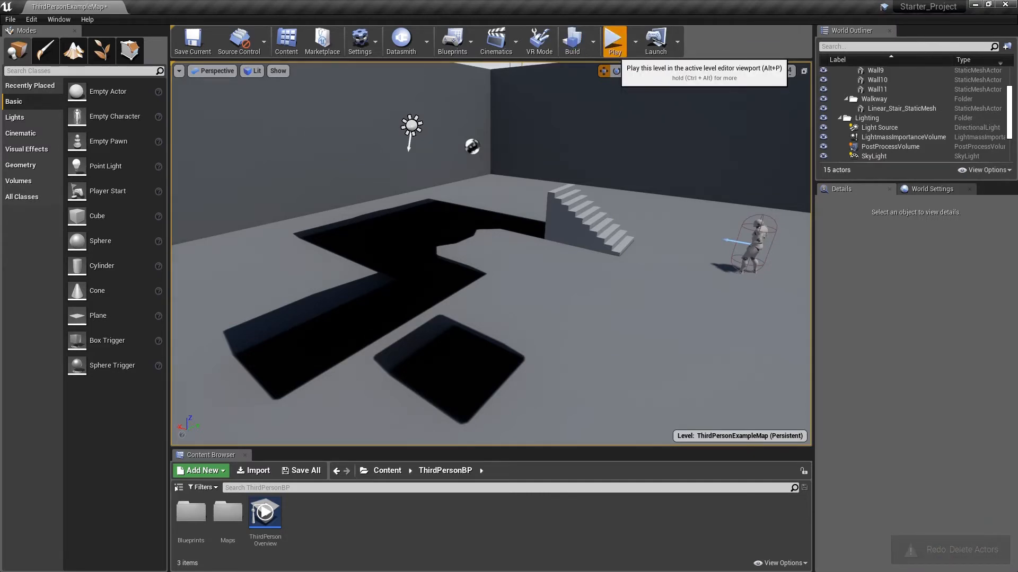
click(613, 40)
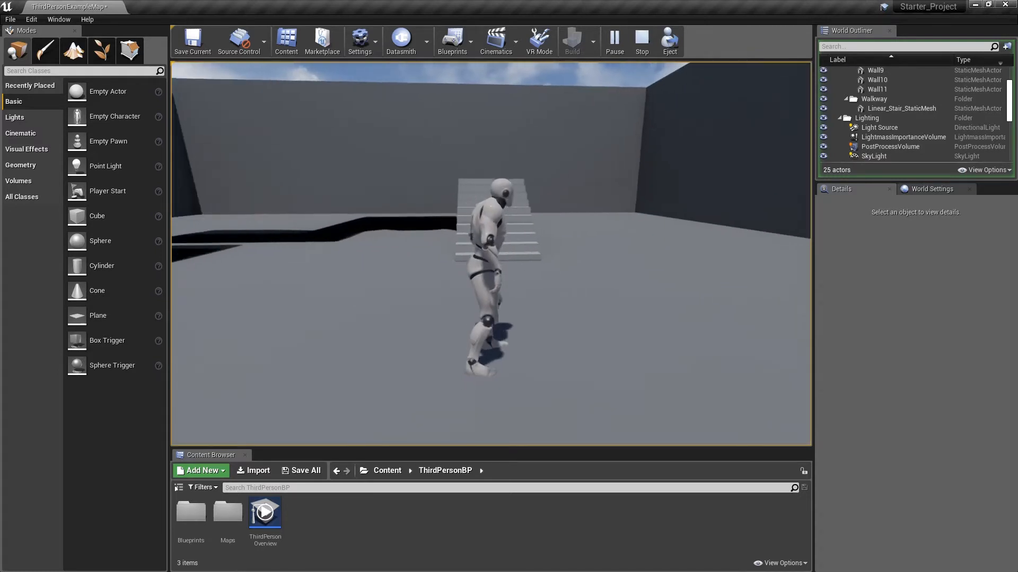
click(641, 40)
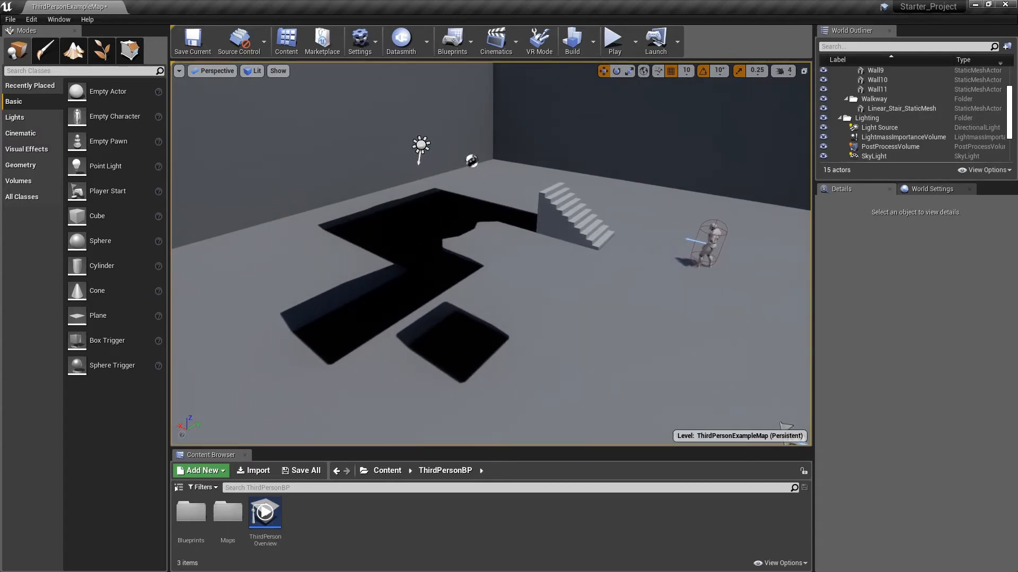
mouse_move(258, 471)
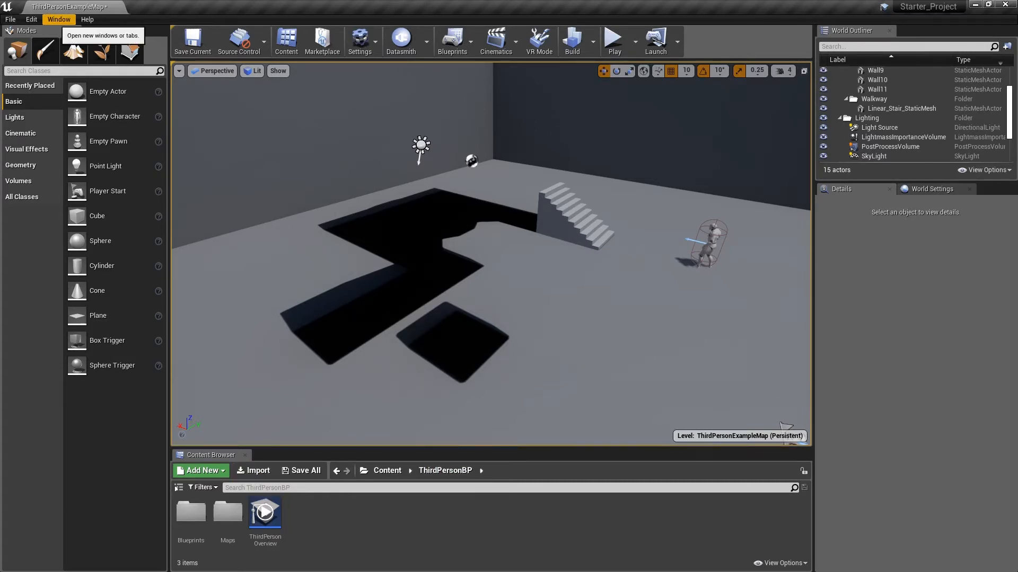
Browse the 20 meshes in Content > StarterContent > Props via the Window menu
click(58, 19)
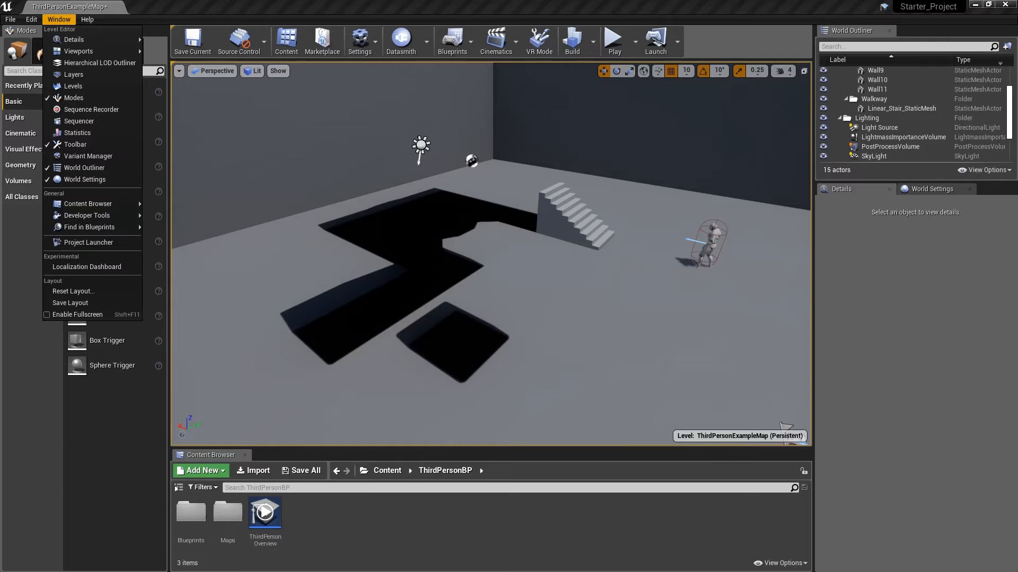
mouse_move(88, 203)
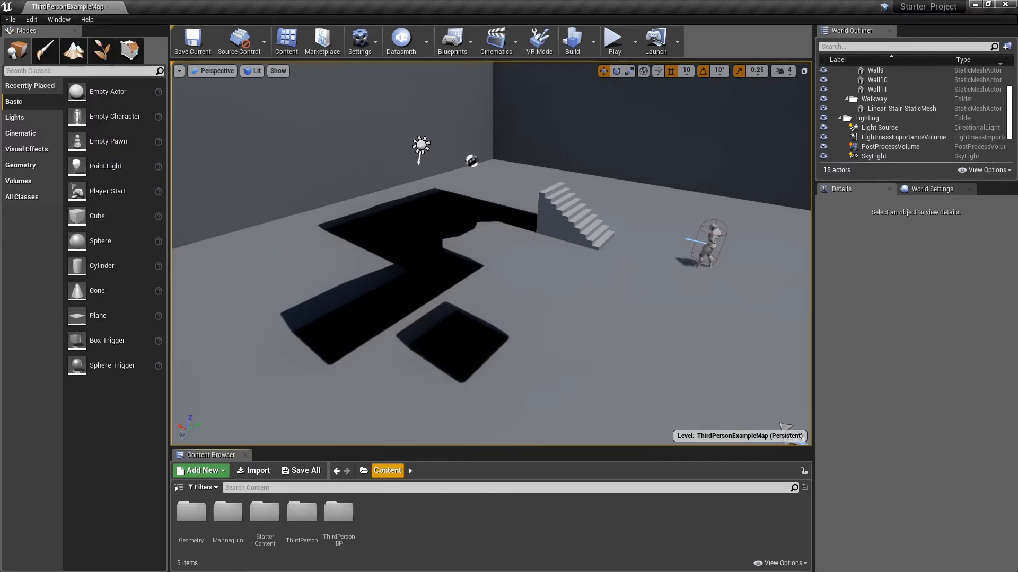
mouse_move(191, 512)
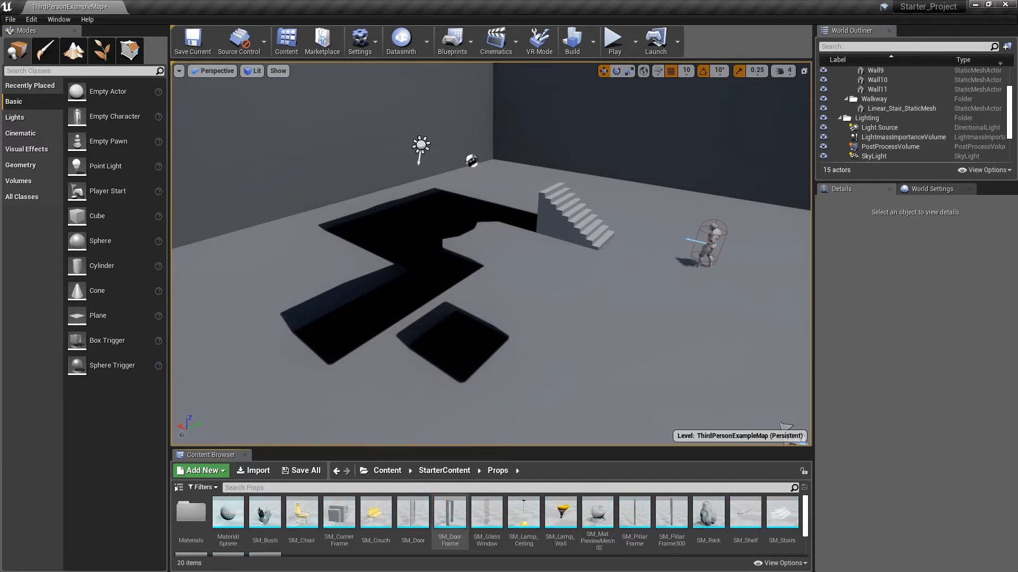
scroll(down, 3)
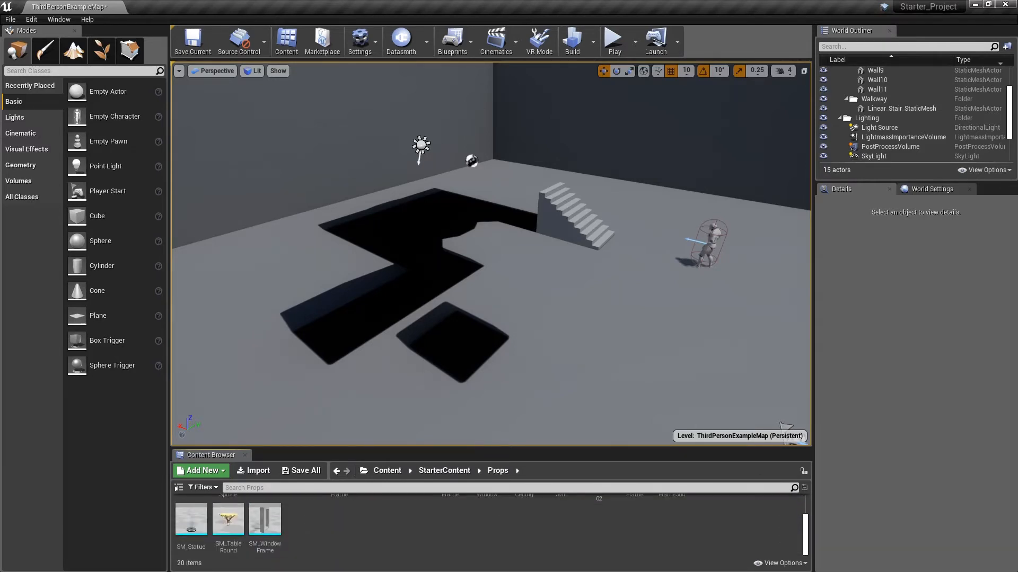
scroll(right, 3)
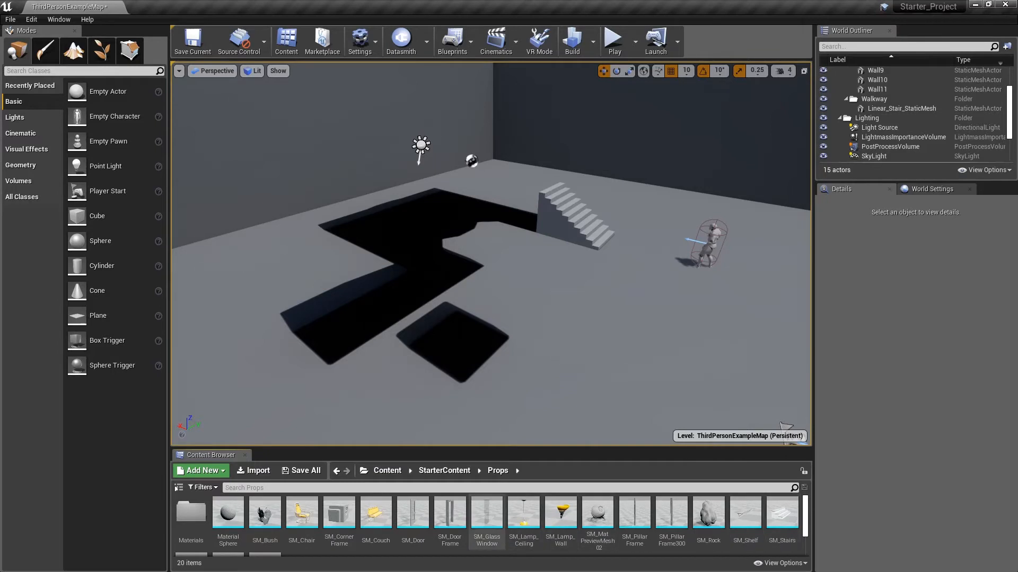
mouse_move(597, 516)
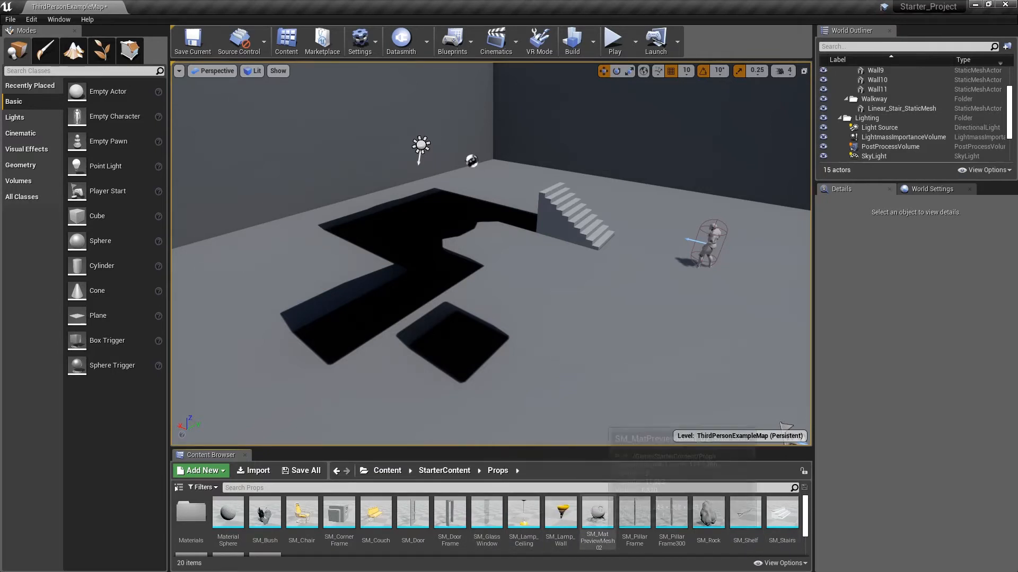
Drag SM_MatPreviewMesh_02 beside the stairs, then add SM_DoorFrame and SM_Rock
click(596, 516)
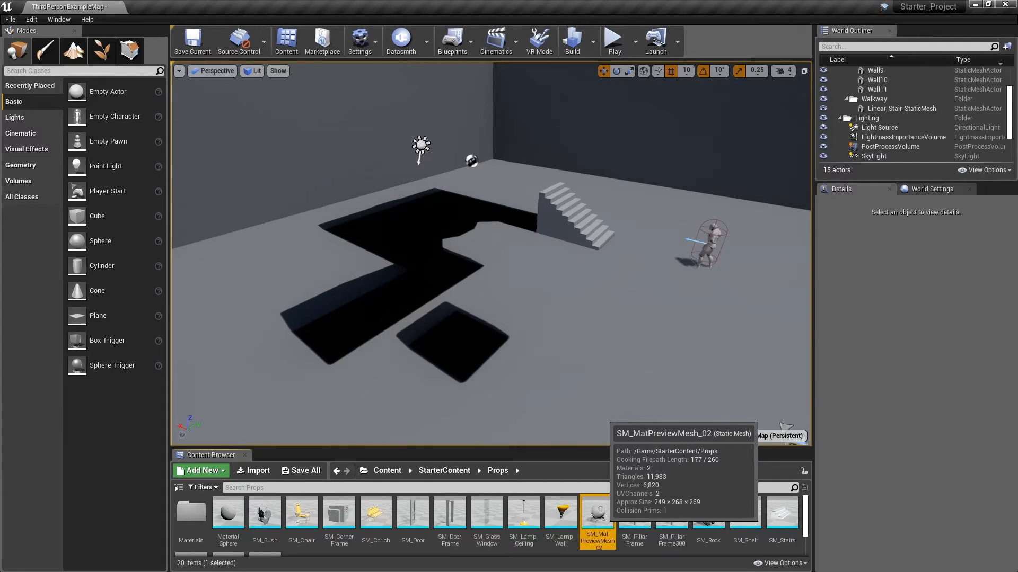
drag(596, 512, 574, 292)
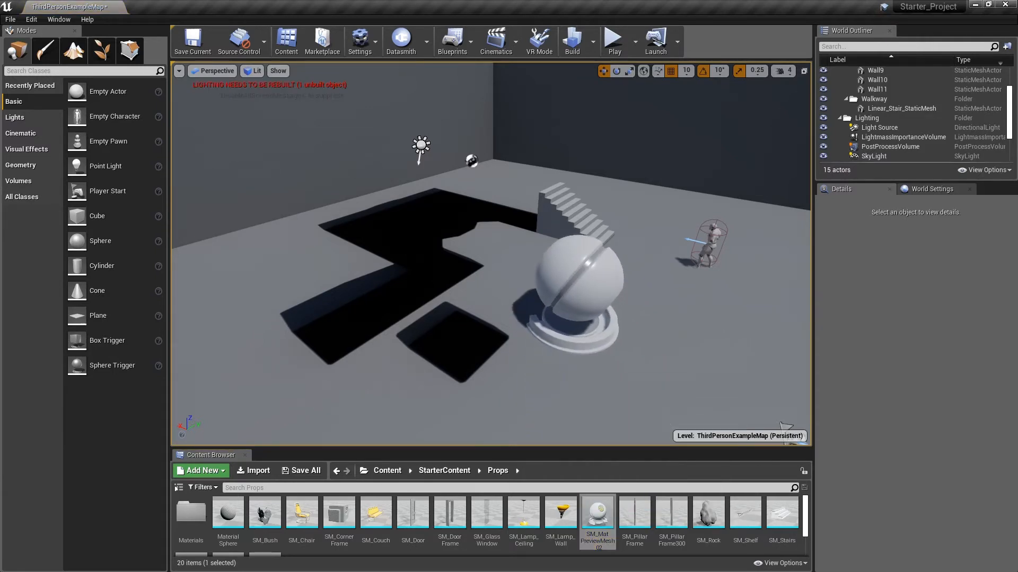
click(575, 292)
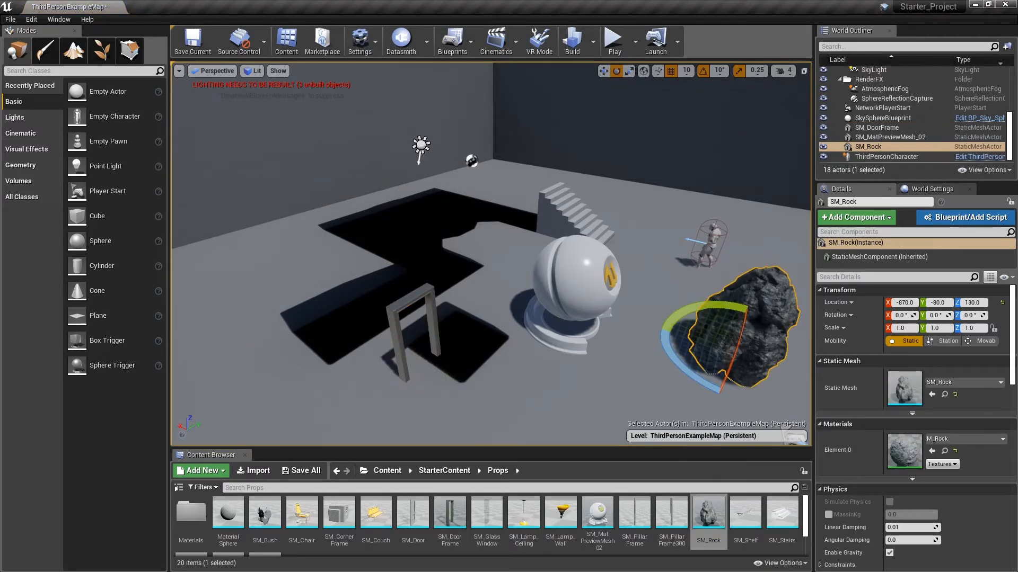
click(444, 470)
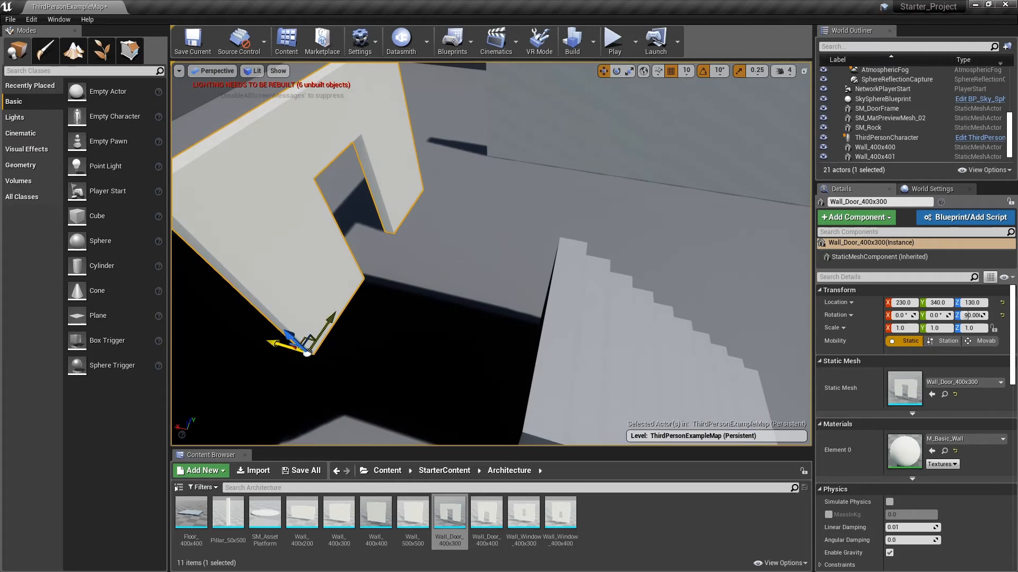
Move the doorway wall beside the stairs and slide duplicated side walls to close the room
drag(305, 350, 416, 272)
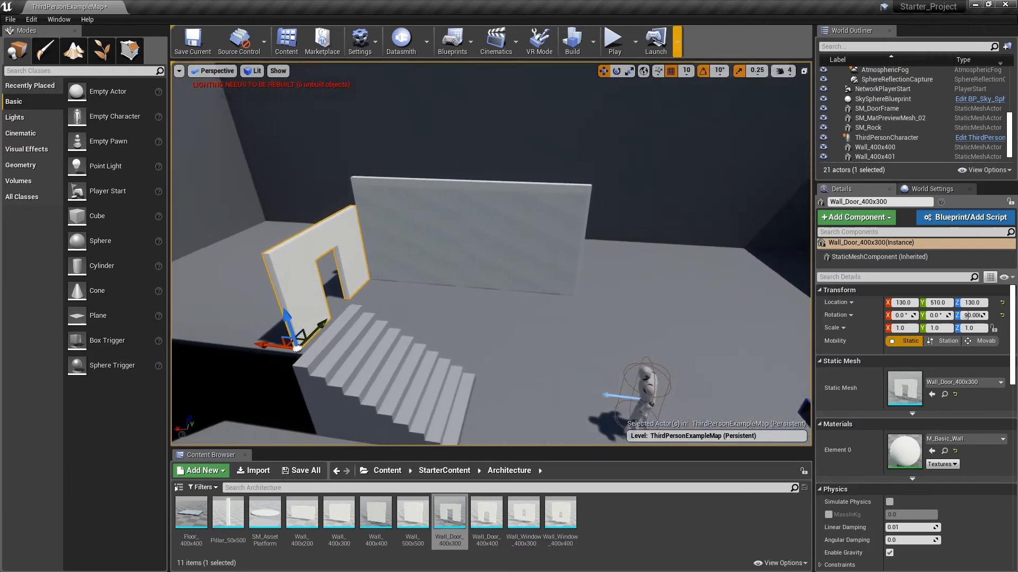
mouse_move(674, 70)
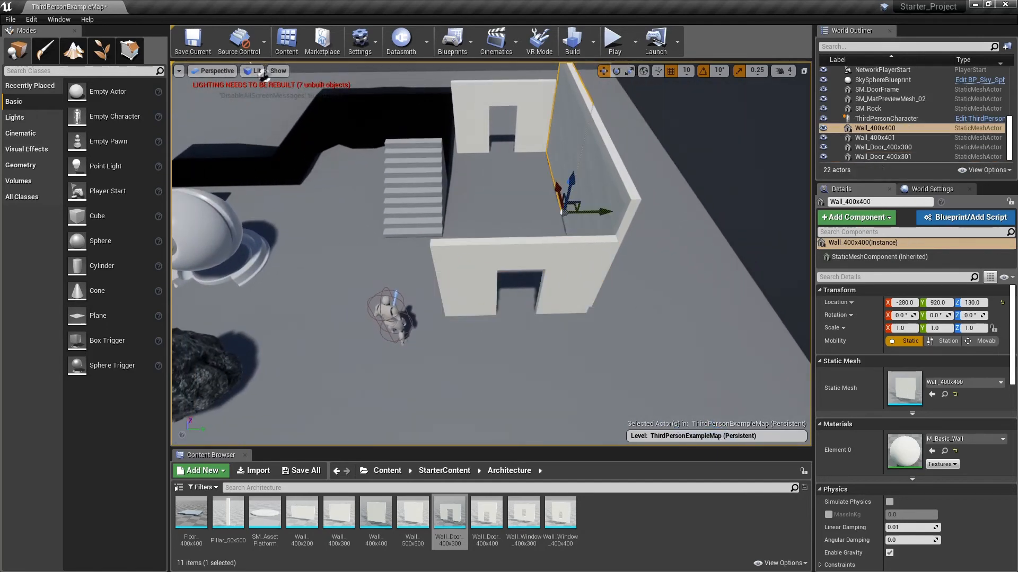
click(874, 137)
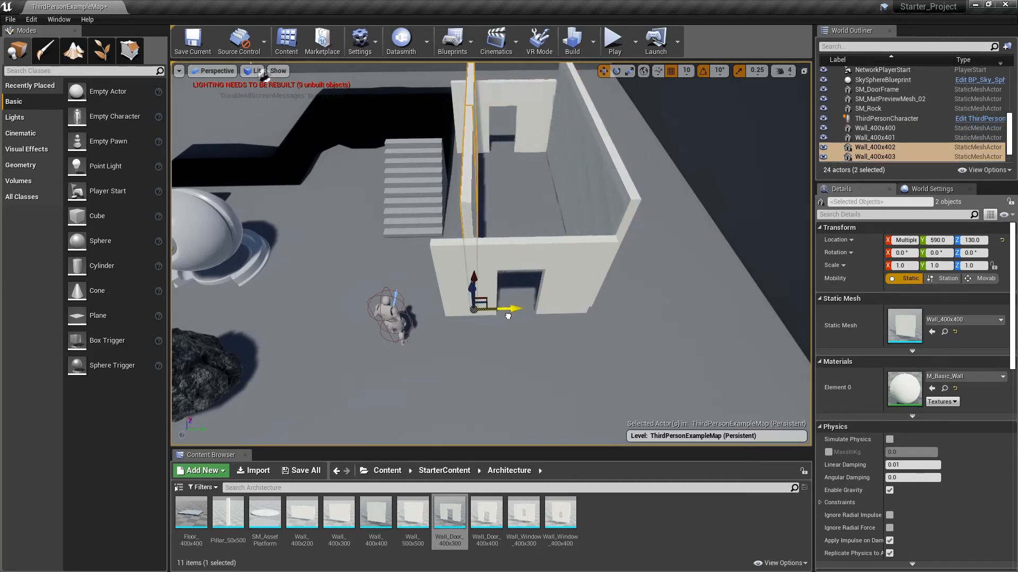
drag(512, 309, 483, 310)
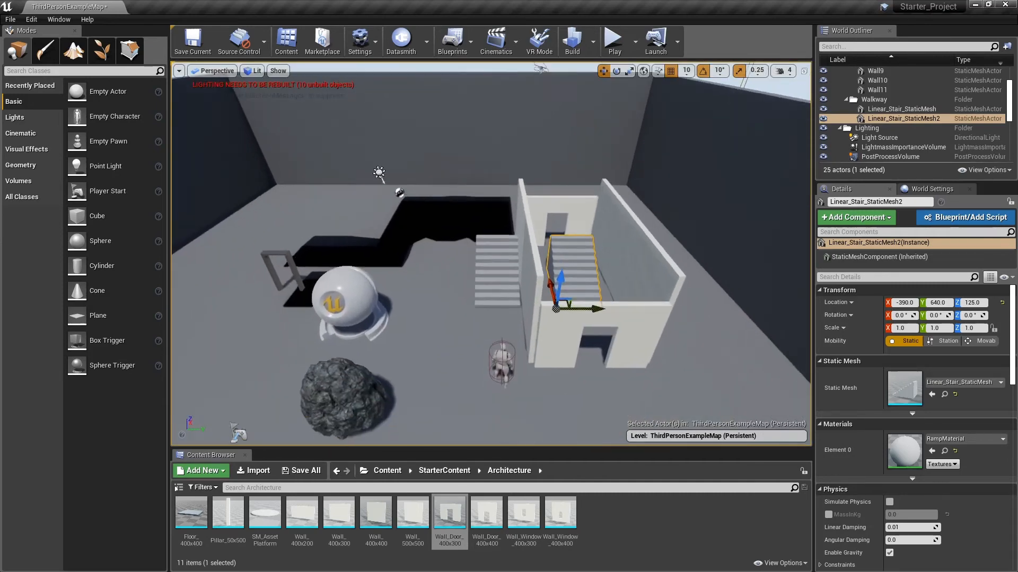
click(612, 39)
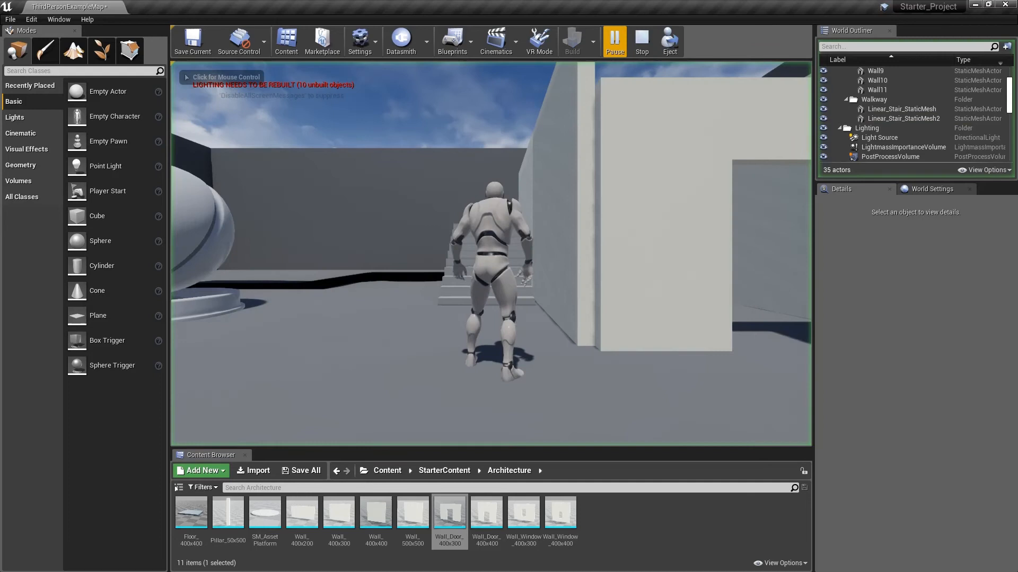
click(614, 40)
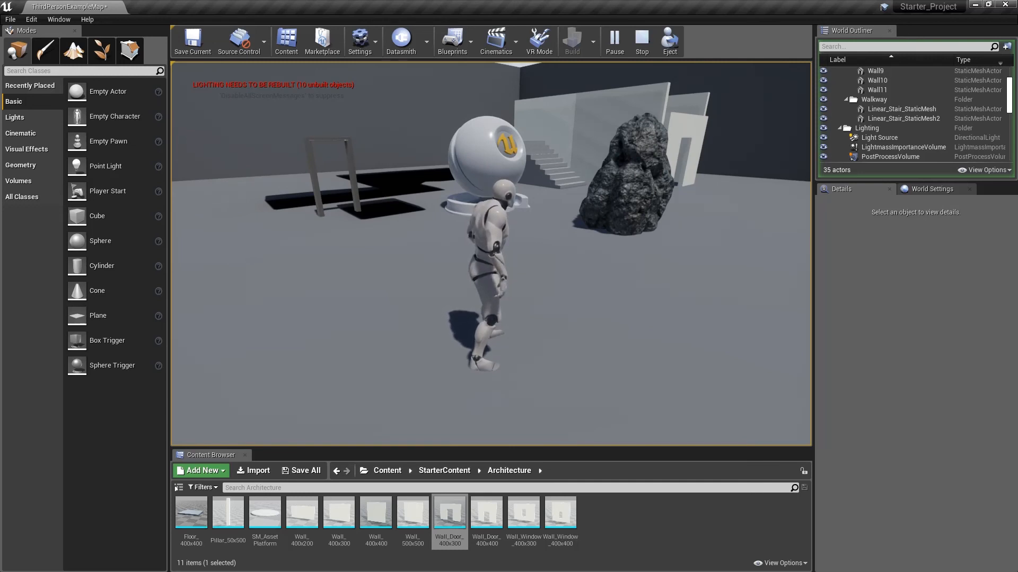
click(641, 40)
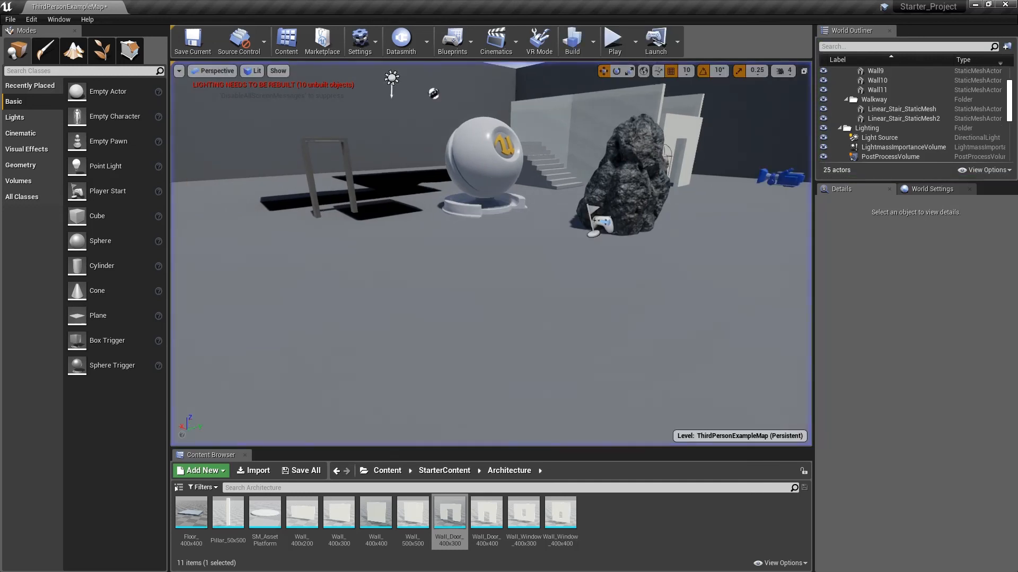